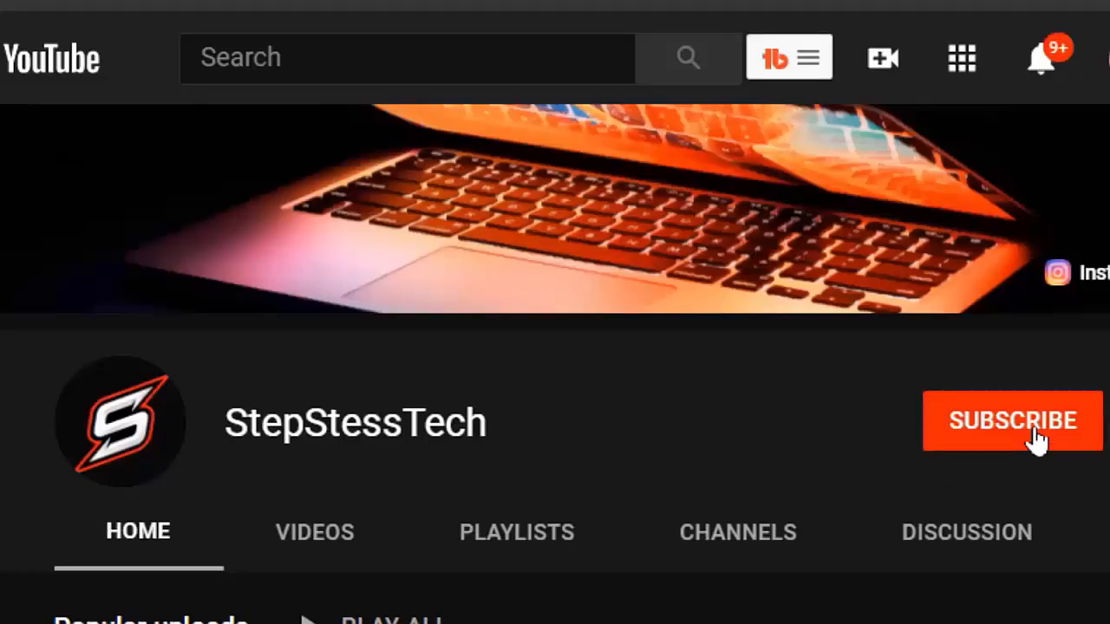
# Subscribe to the StepStessTech channel and turn on its notification bell
pyautogui.click(1014, 421)
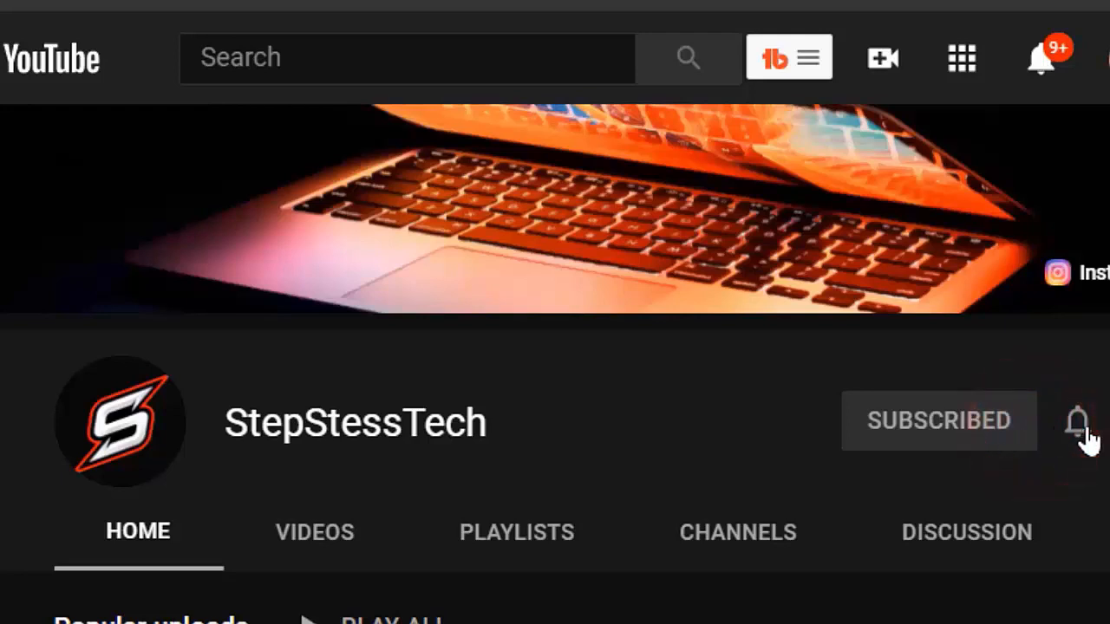
pyautogui.click(1077, 421)
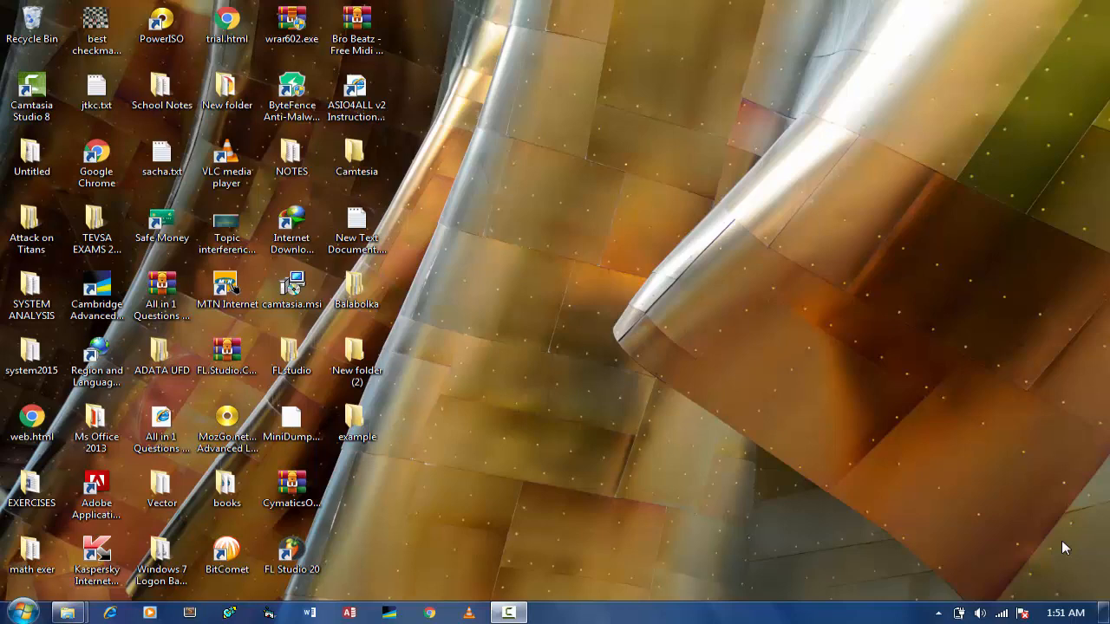
pyautogui.moveTo(426, 517)
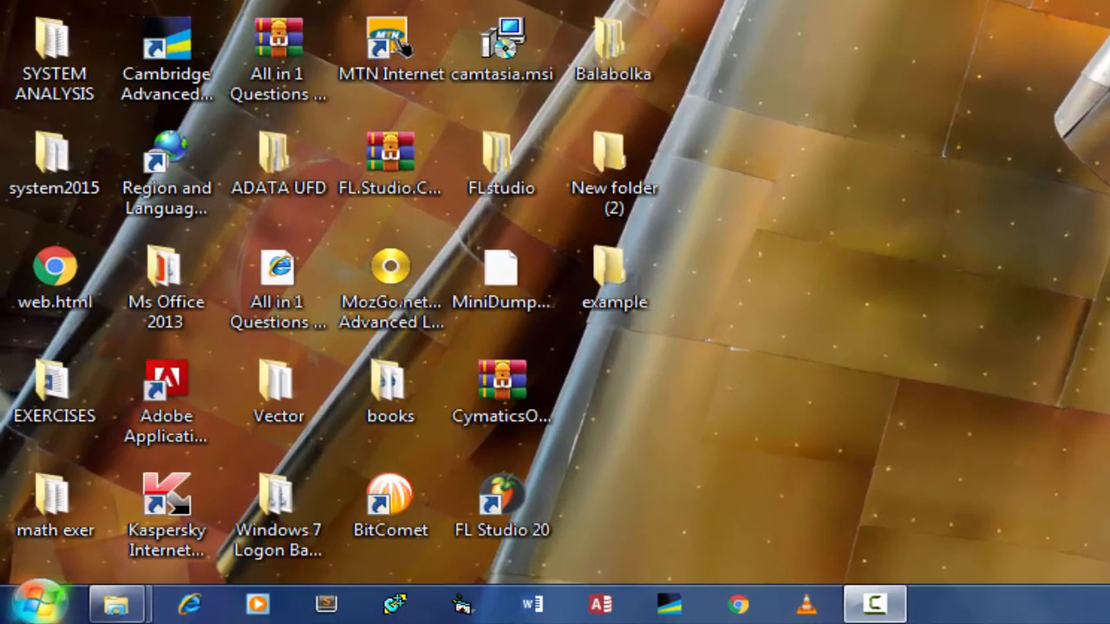
# Search the Start menu for Command Prompt and run it as administrator
pyautogui.click(37, 588)
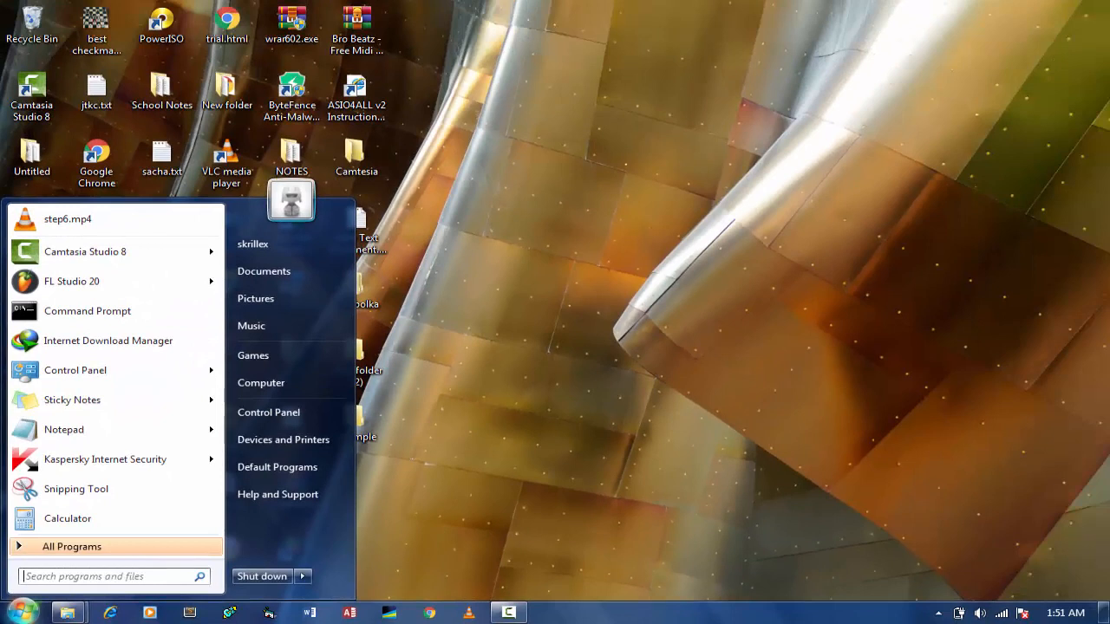
pyautogui.write('c')
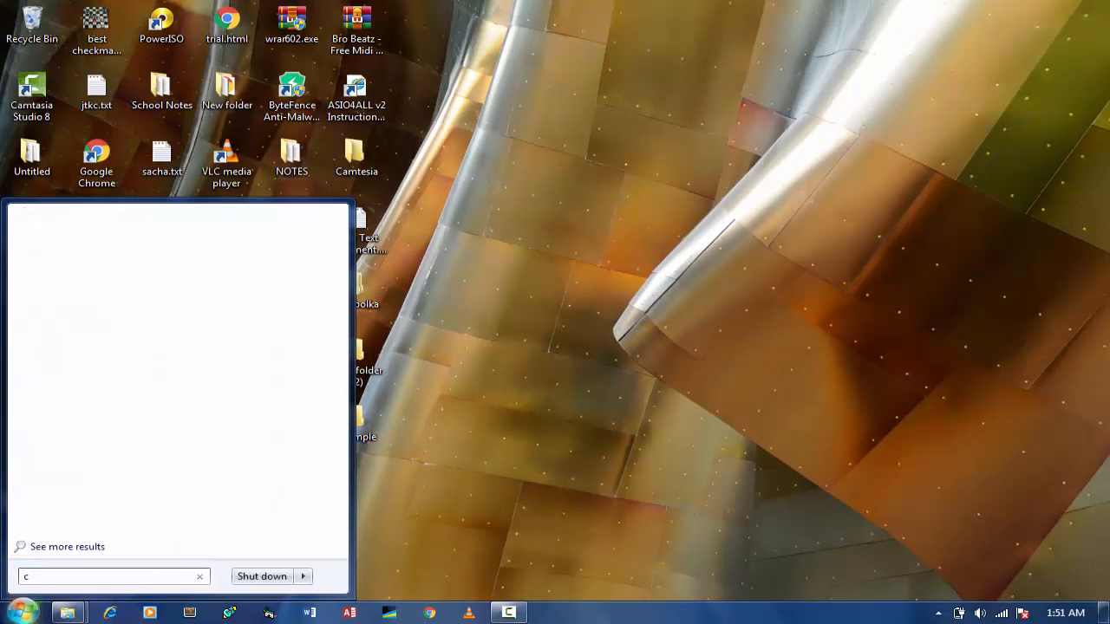
pyautogui.write('omm')
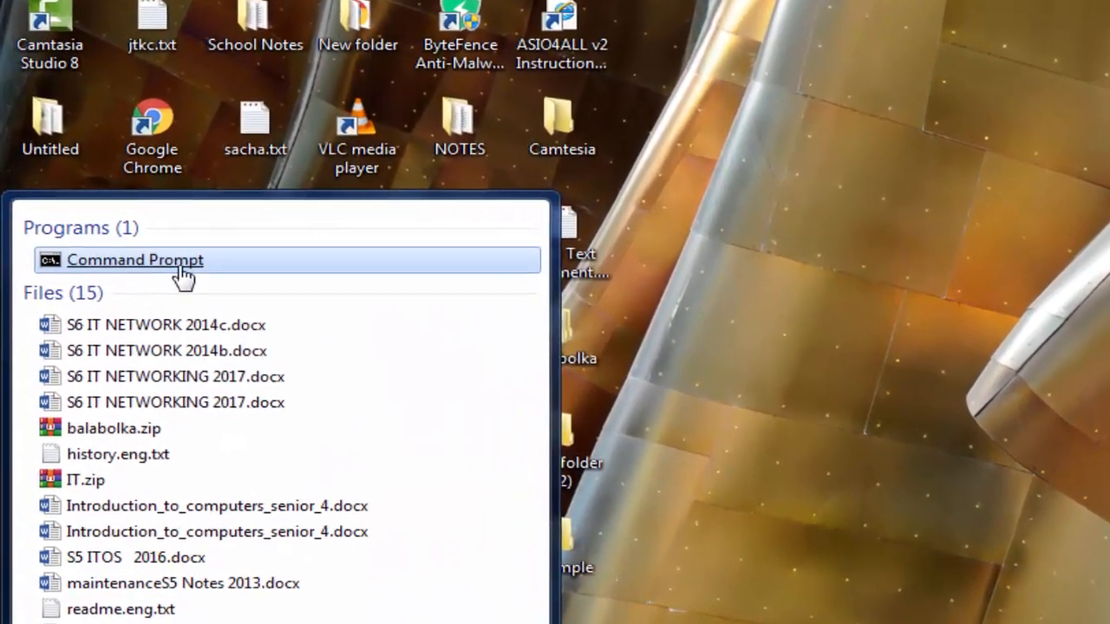
pyautogui.rightClick(135, 260)
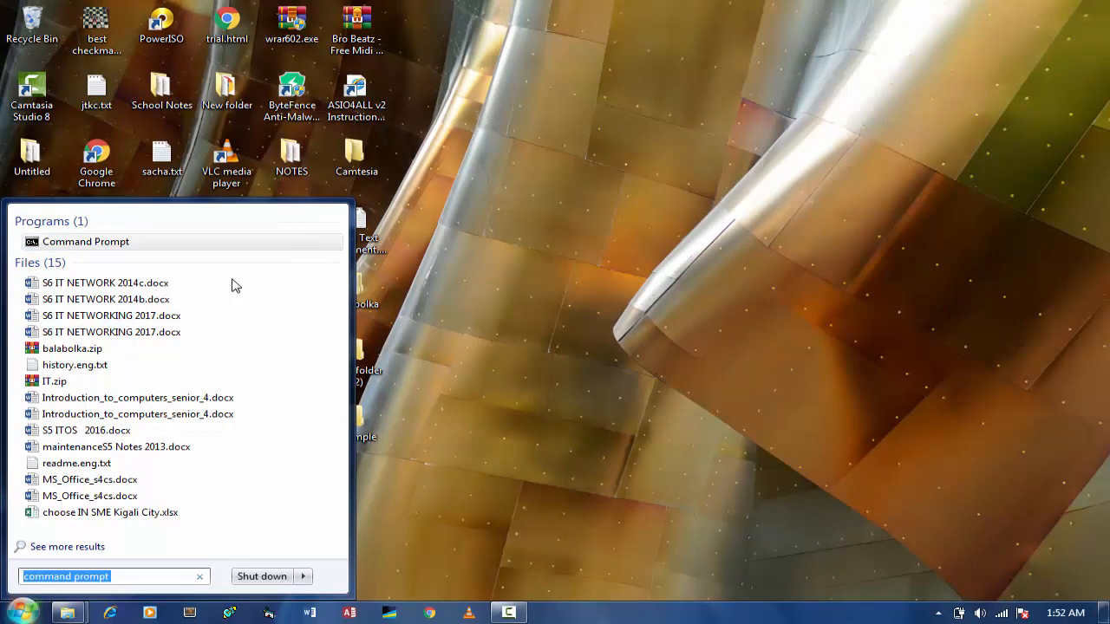
pyautogui.click(85, 242)
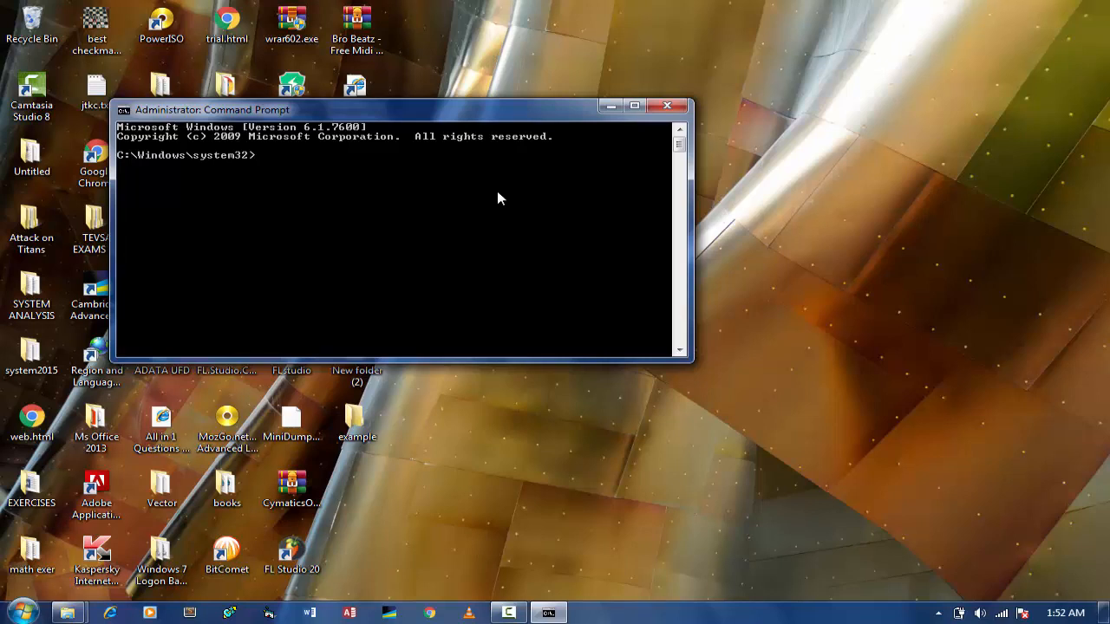
# Run 'telnet ateraan.com 4002' to connect to the game server
pyautogui.write('tel')
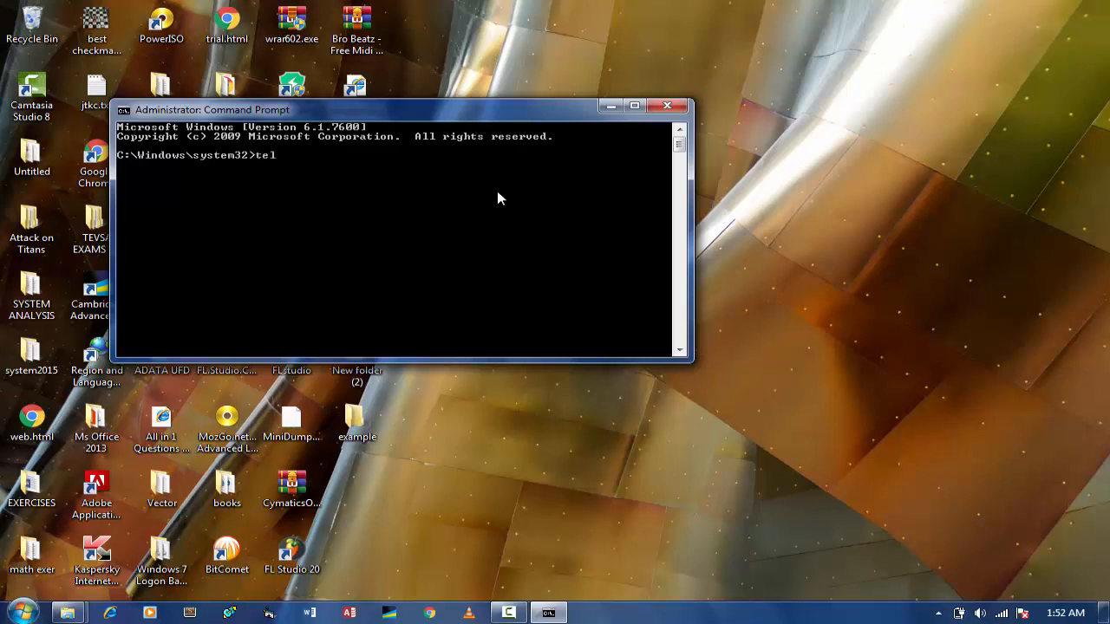
pyautogui.write('net')
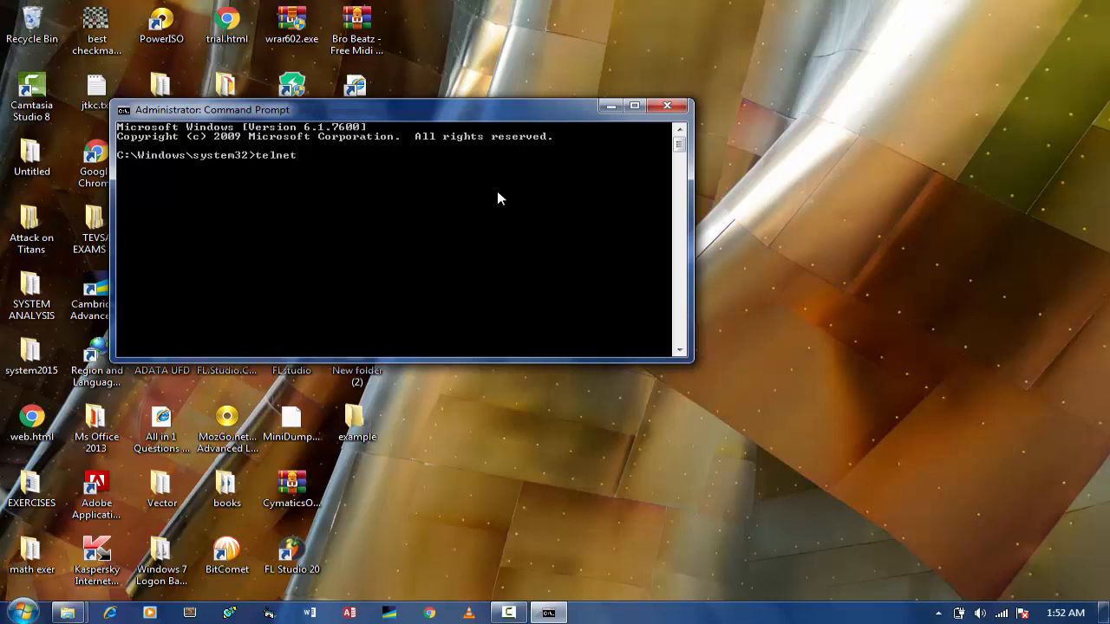
pyautogui.write('ate')
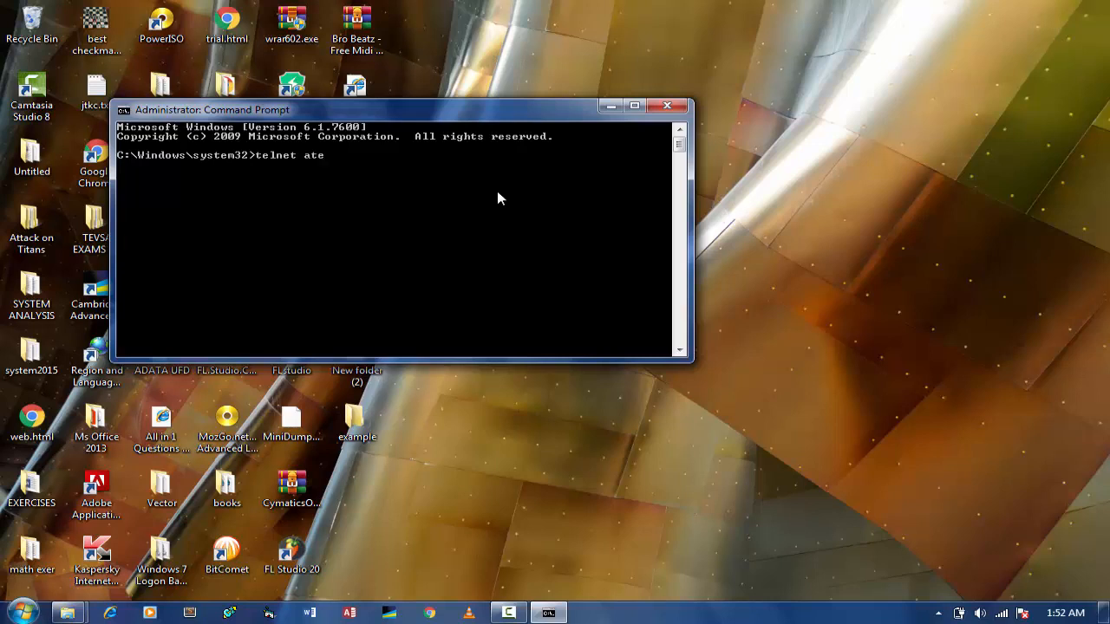
pyautogui.write('r')
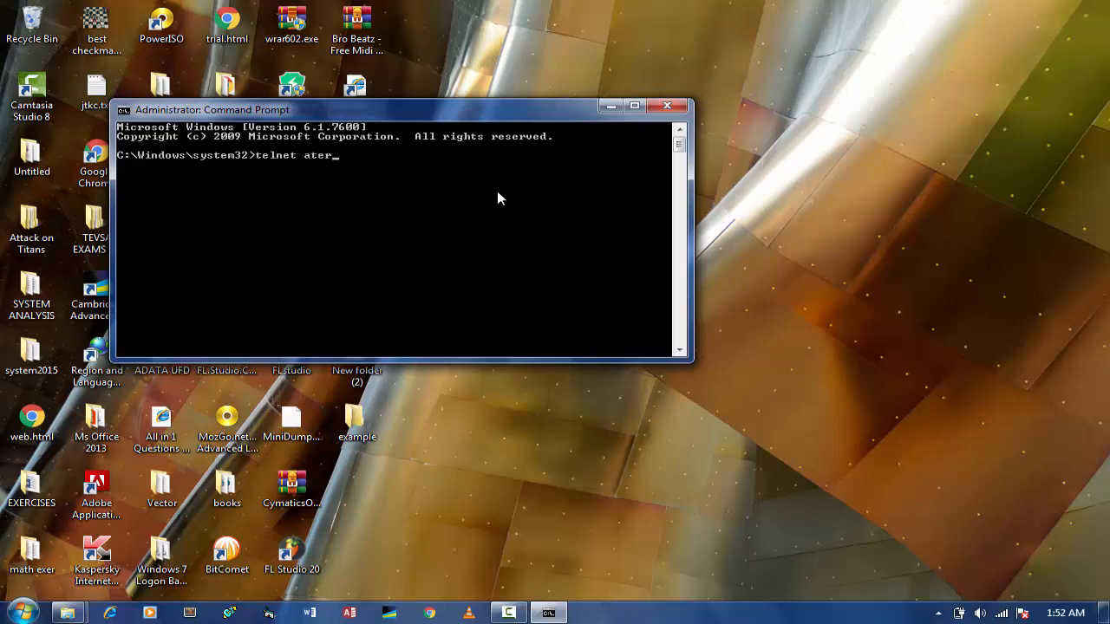
pyautogui.write('aa')
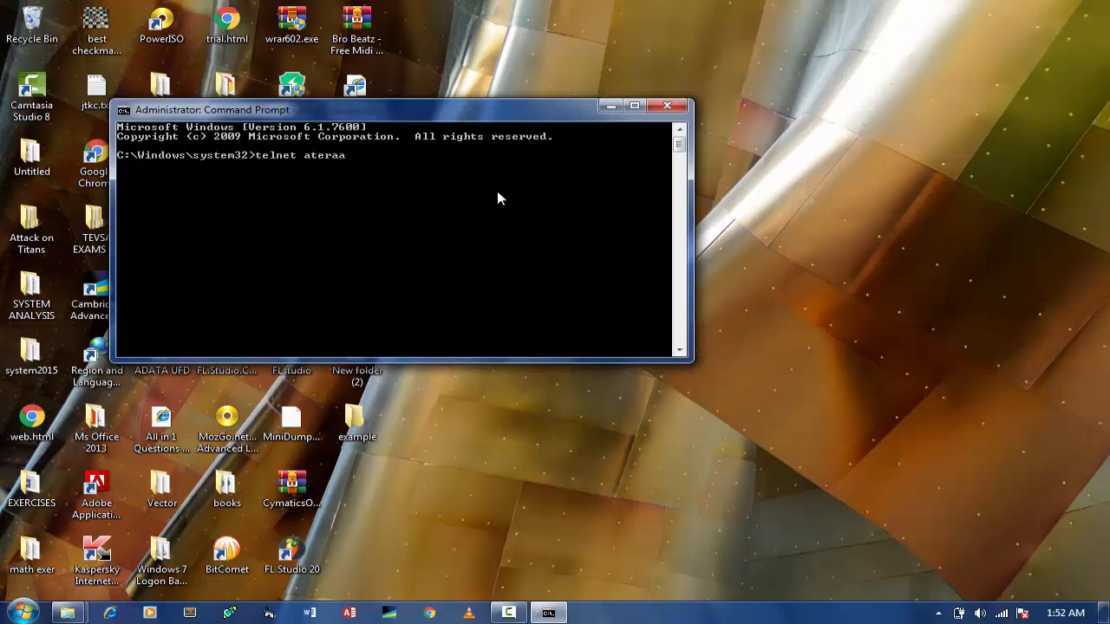
pyautogui.write('n')
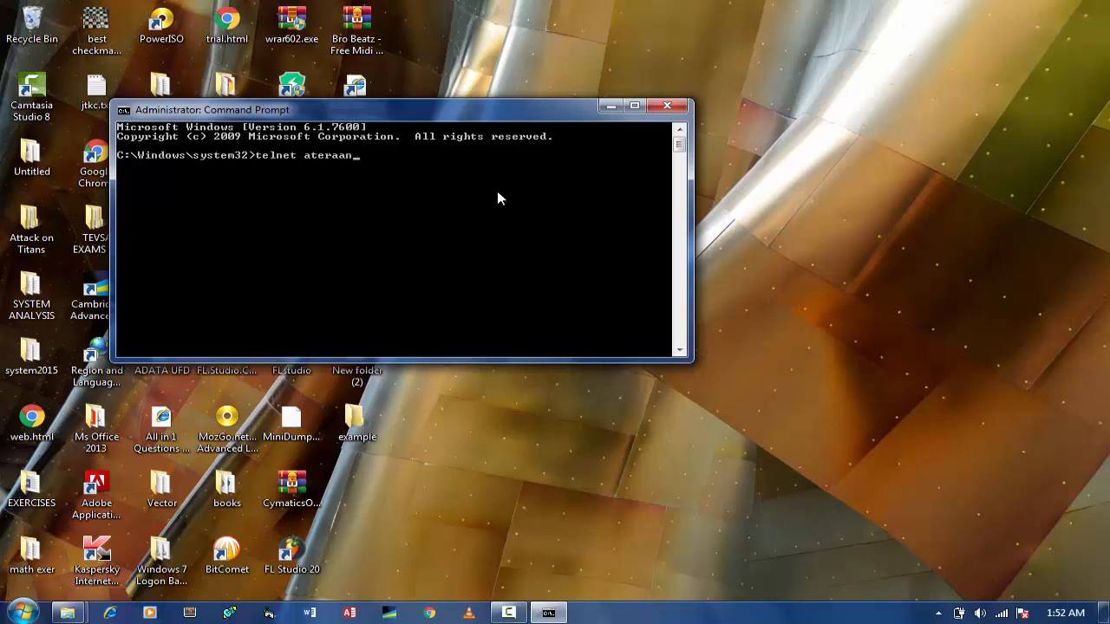
pyautogui.write('.')
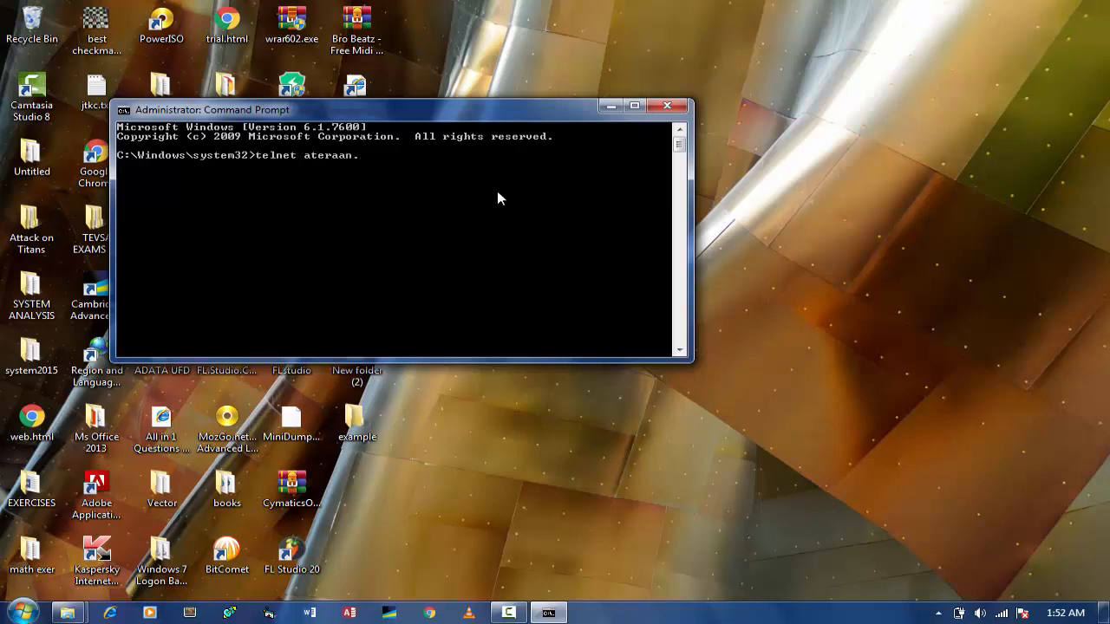
pyautogui.write('.co')
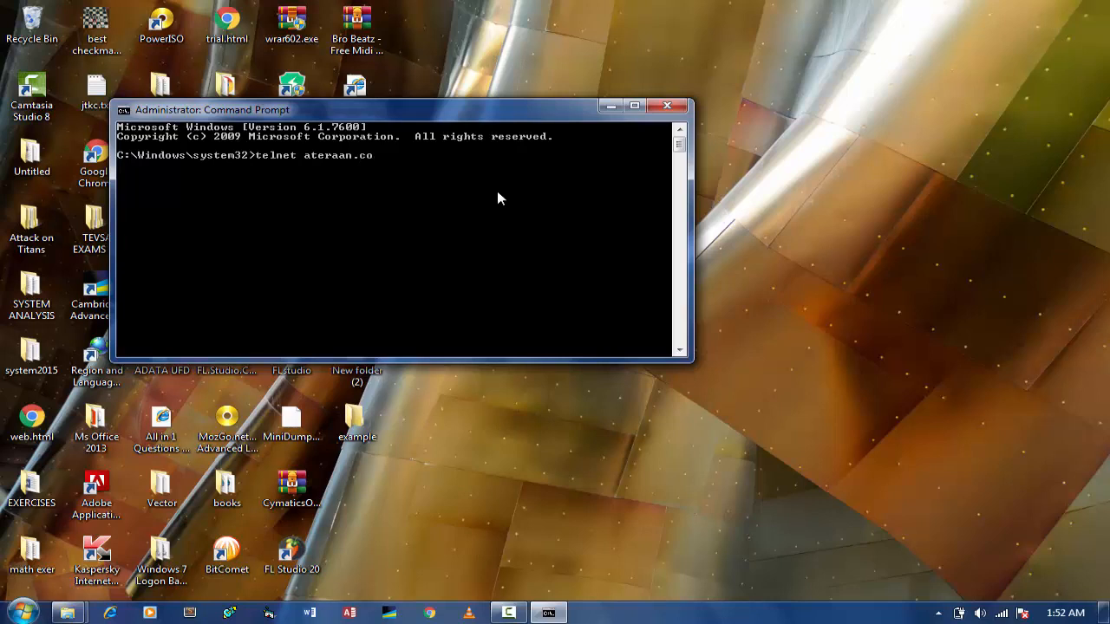
pyautogui.write('m')
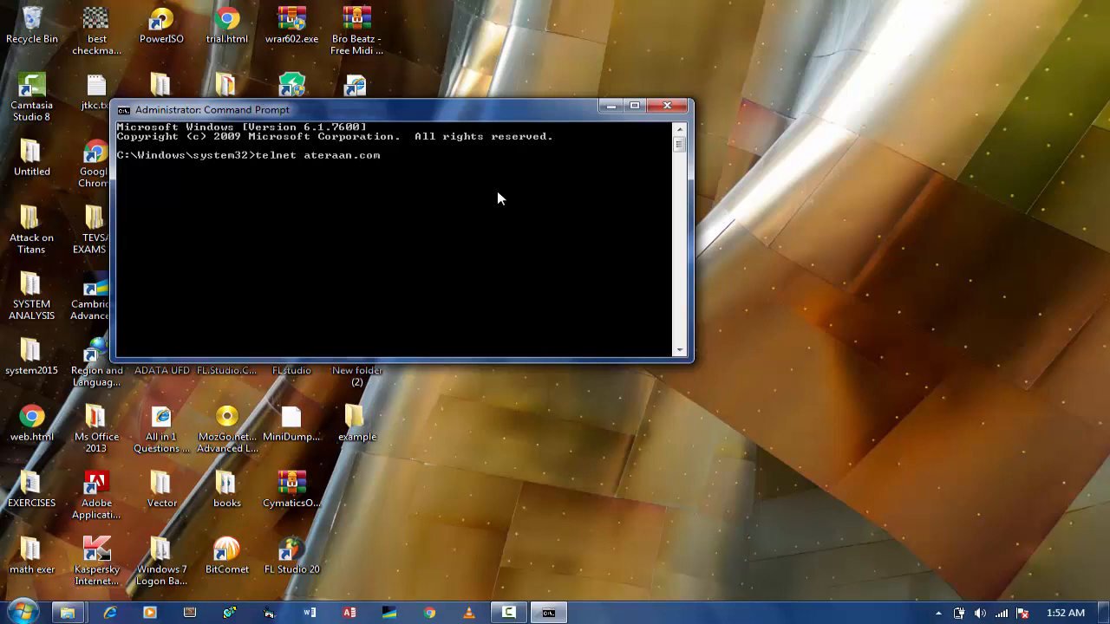
pyautogui.write('400')
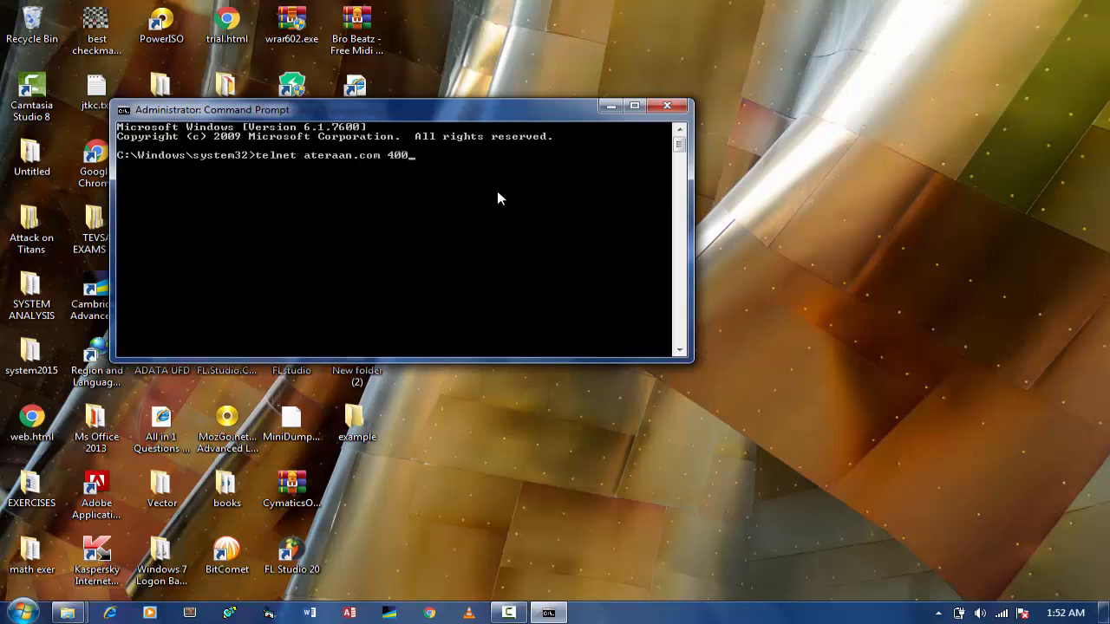
pyautogui.write('2')
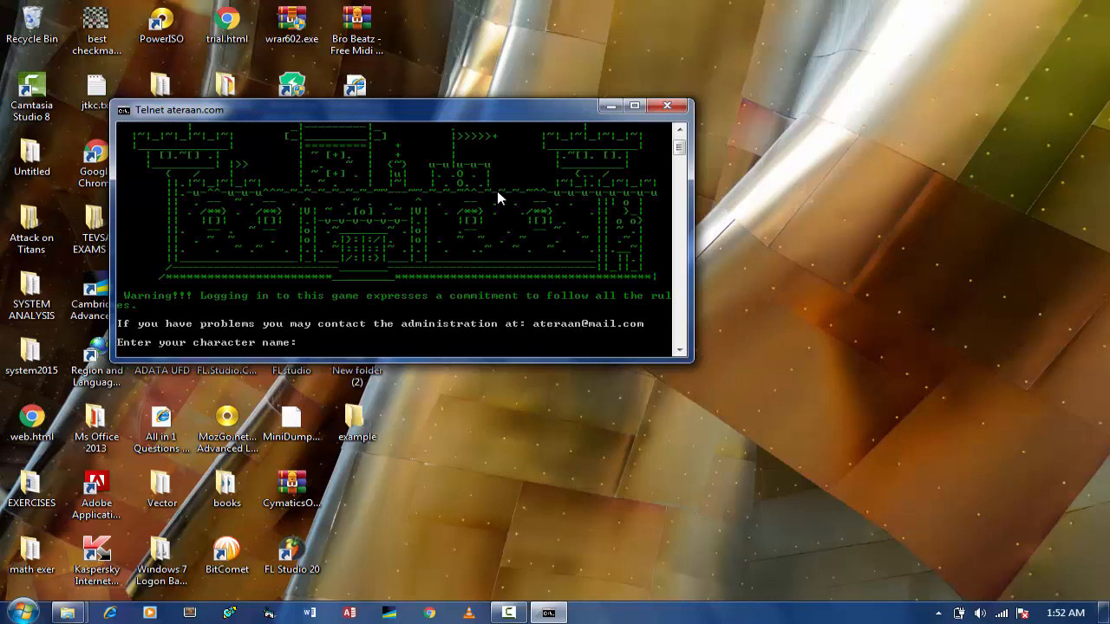
pyautogui.moveTo(386, 265)
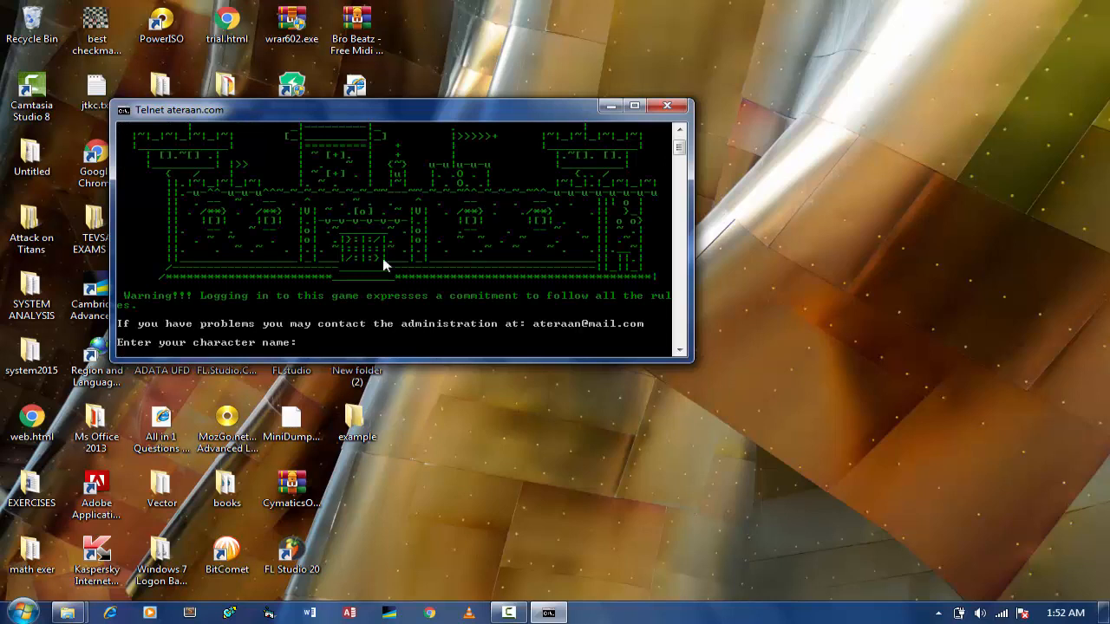
pyautogui.moveTo(337, 275)
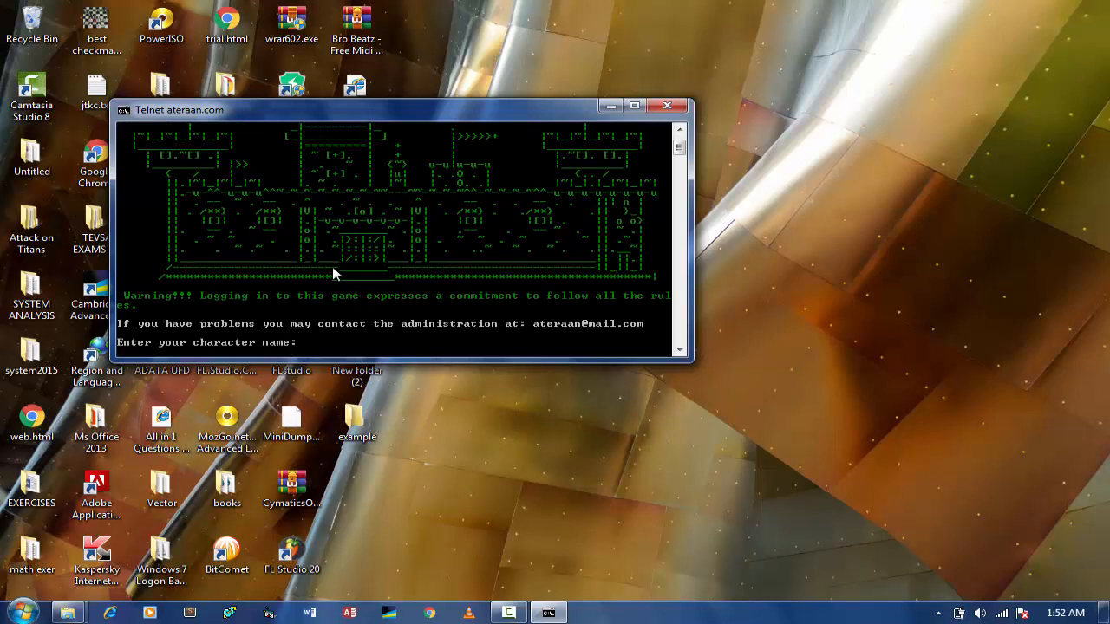